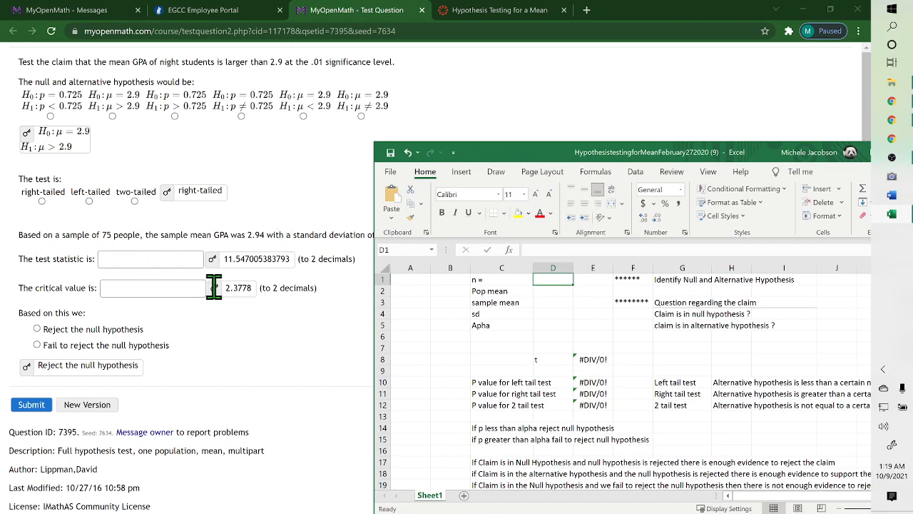
{"action": "type", "text": "75"}
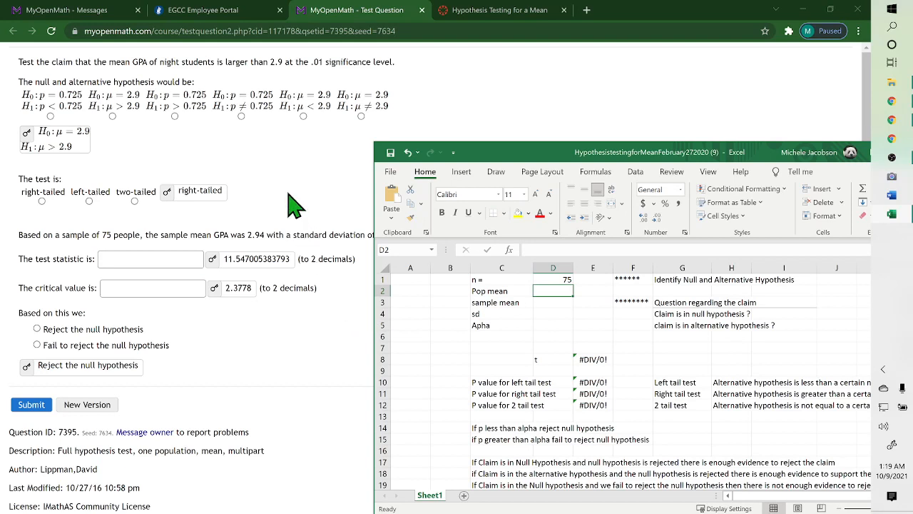
{"action": "mouse_move", "coordinate": [243, 114]}
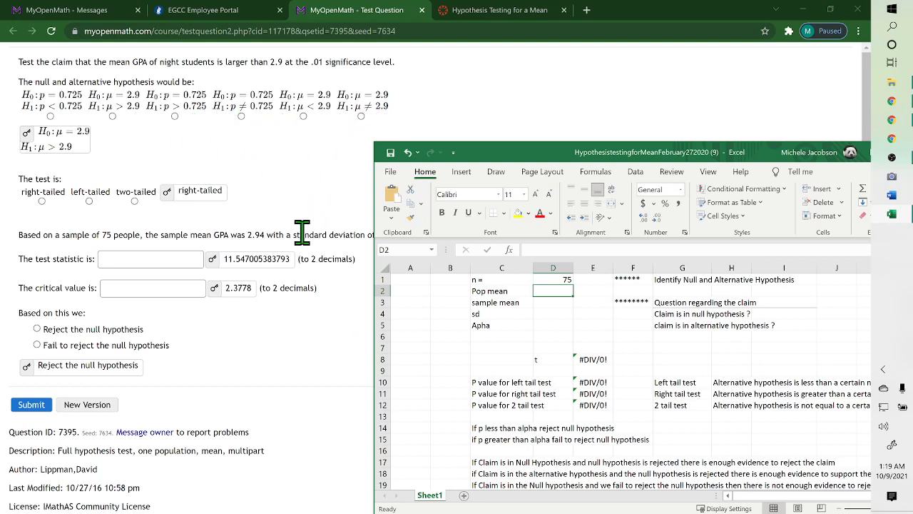
{"action": "type", "text": "2.9"}
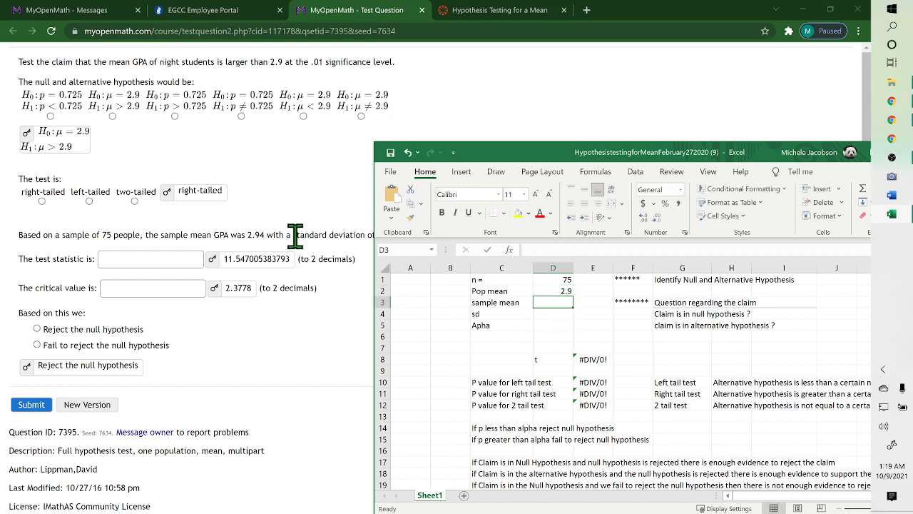
{"action": "mouse_move", "coordinate": [90, 264]}
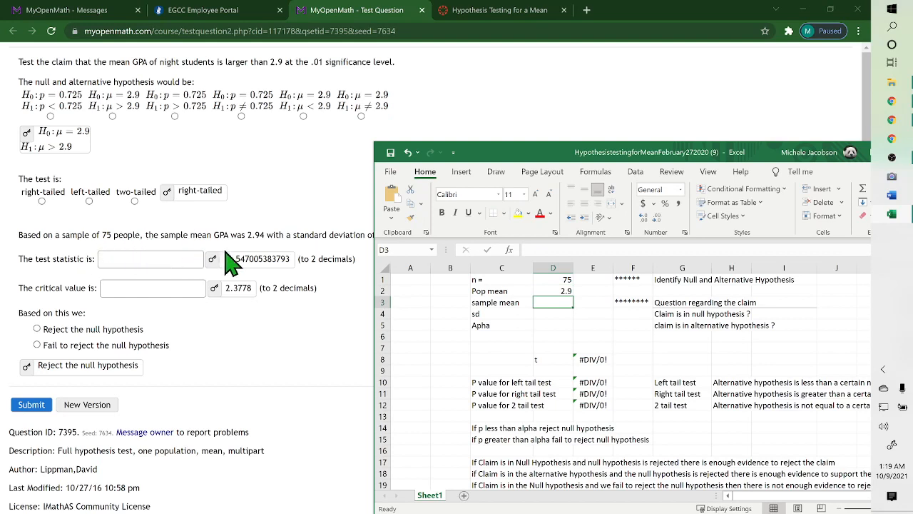
{"action": "type", "text": "2"}
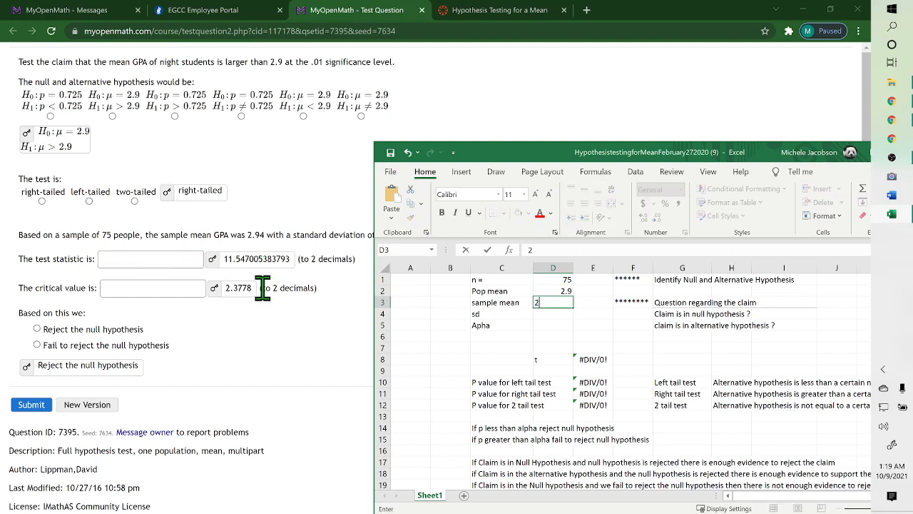
{"action": "type", "text": ".94"}
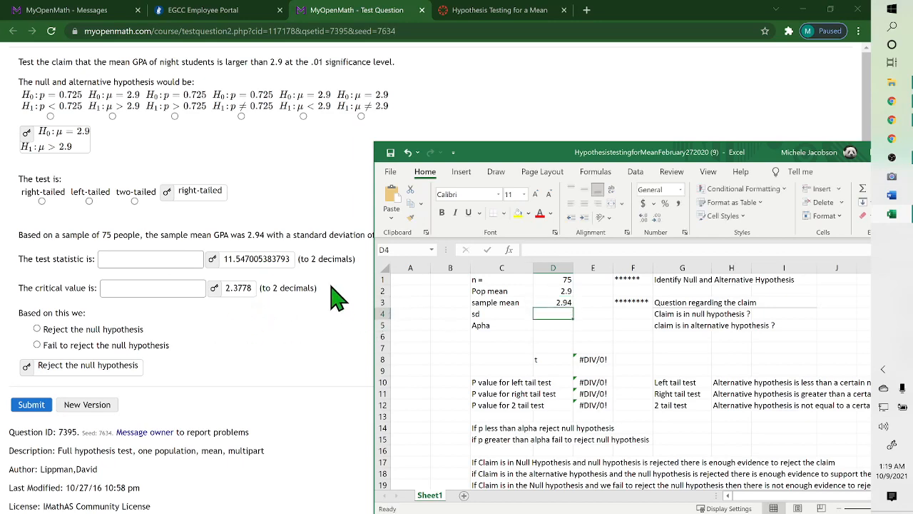
{"action": "mouse_move", "coordinate": [495, 167]}
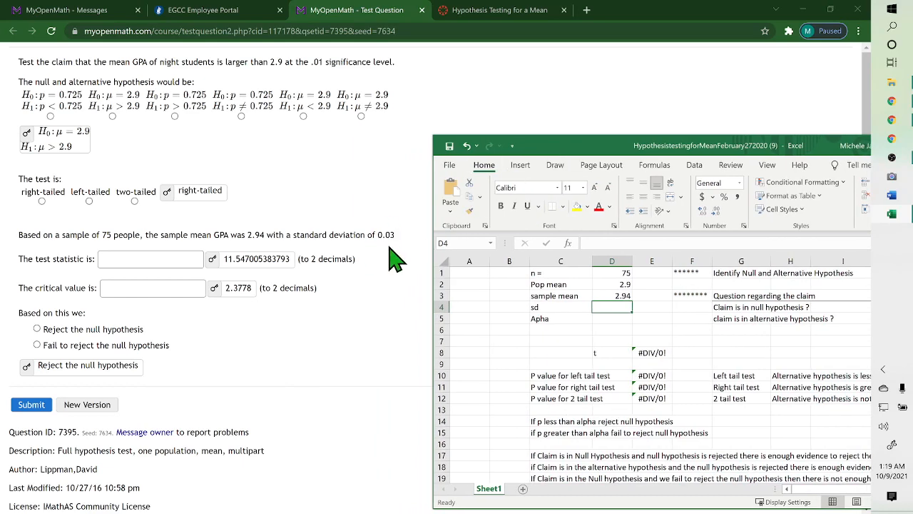
{"action": "type", "text": ".0"}
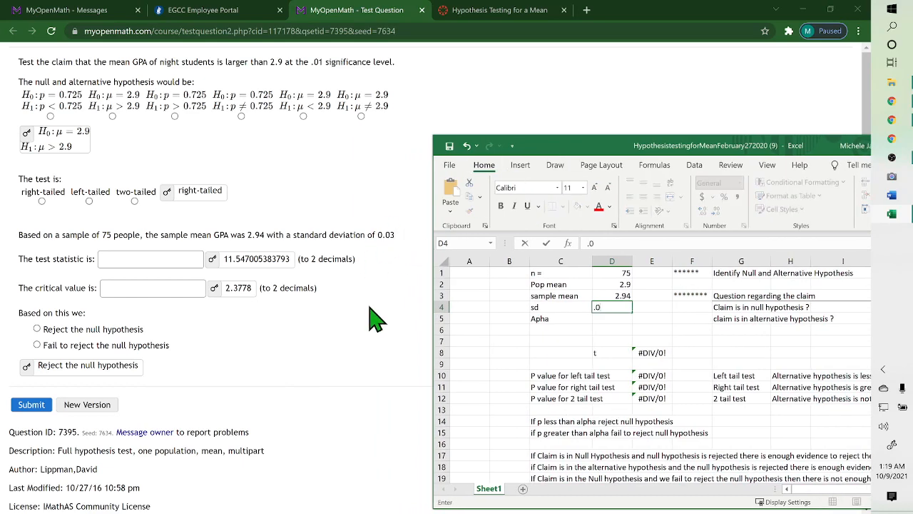
{"action": "type", "text": "0.03"}
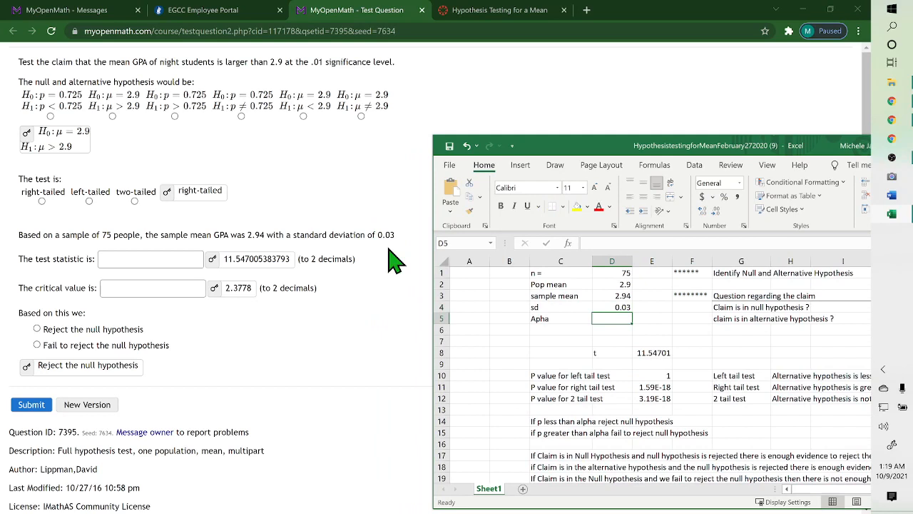
{"action": "mouse_move", "coordinate": [288, 291]}
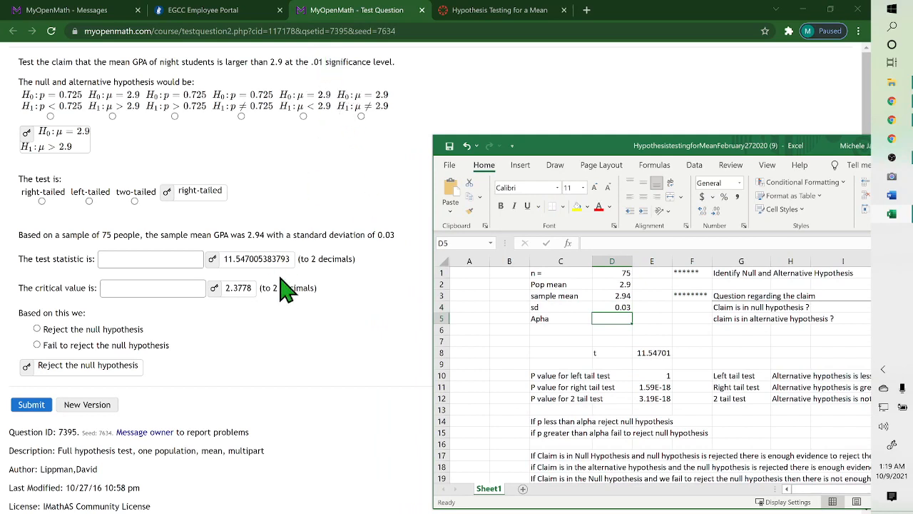
{"action": "type", "text": ".01"}
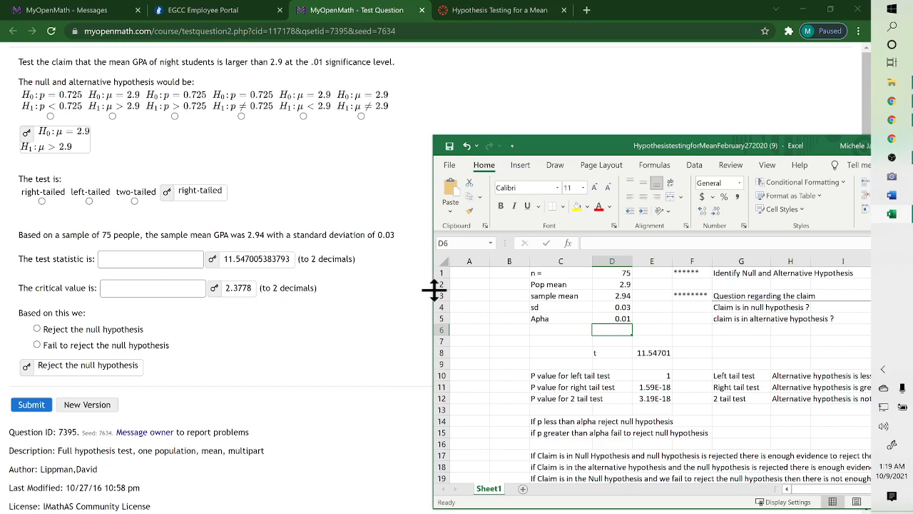
{"action": "mouse_move", "coordinate": [588, 157]}
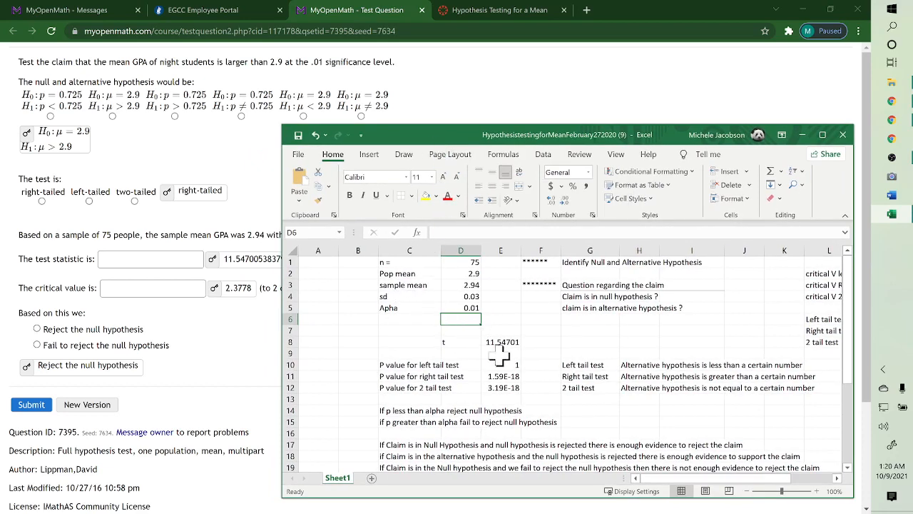
{"action": "mouse_move", "coordinate": [528, 356]}
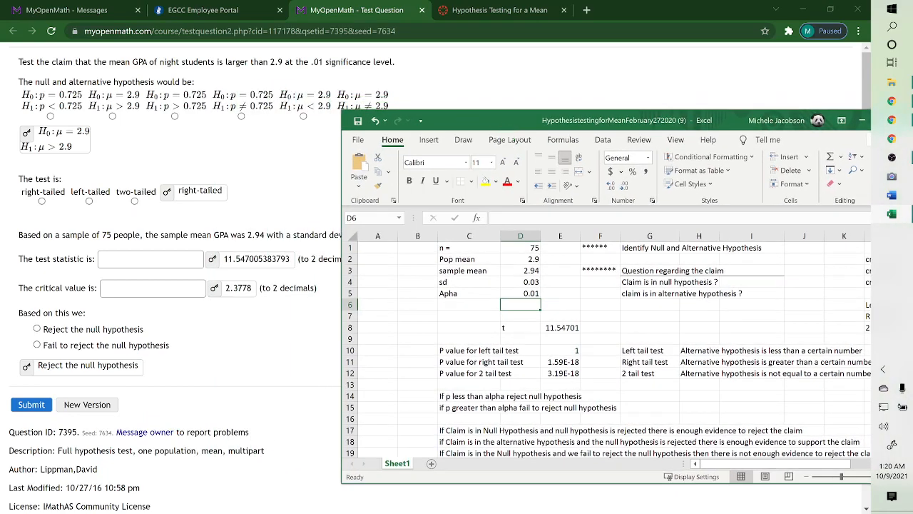
{"action": "scroll", "scroll_direction": "right", "scroll_amount": 3}
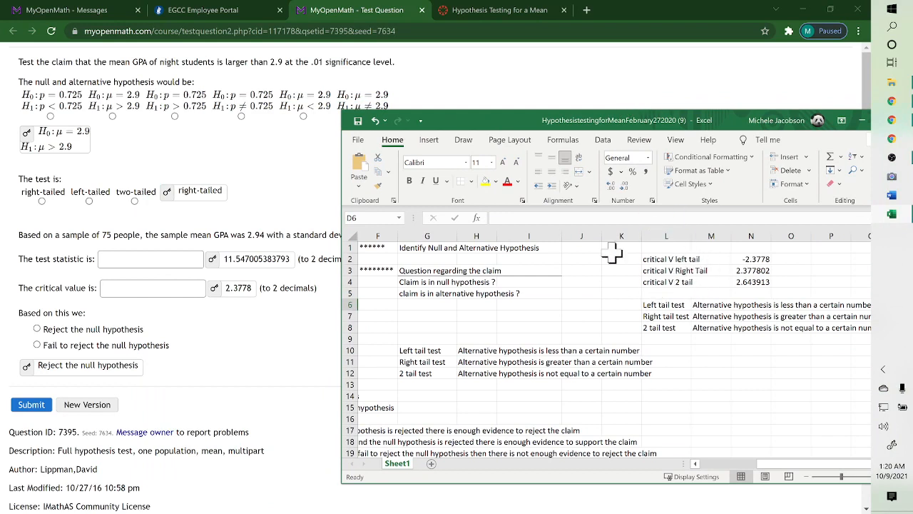
{"action": "mouse_move", "coordinate": [214, 85]}
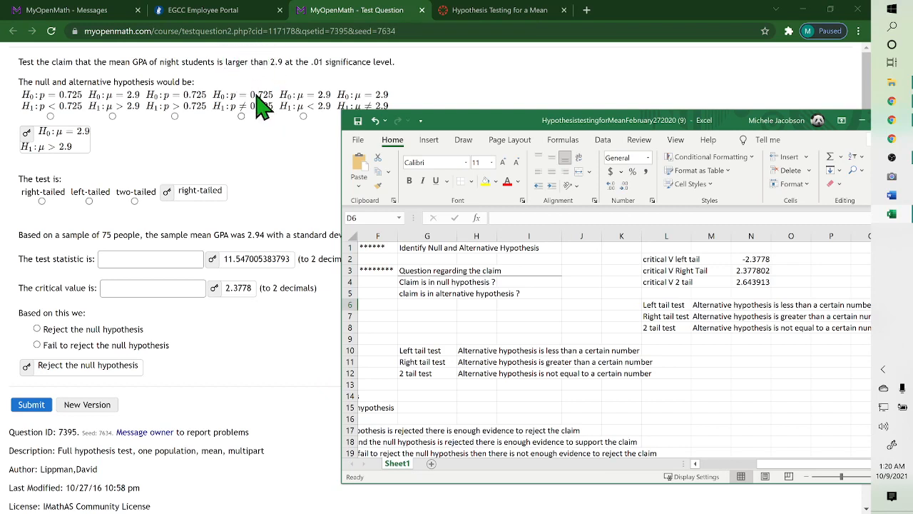
{"action": "mouse_move", "coordinate": [221, 114]}
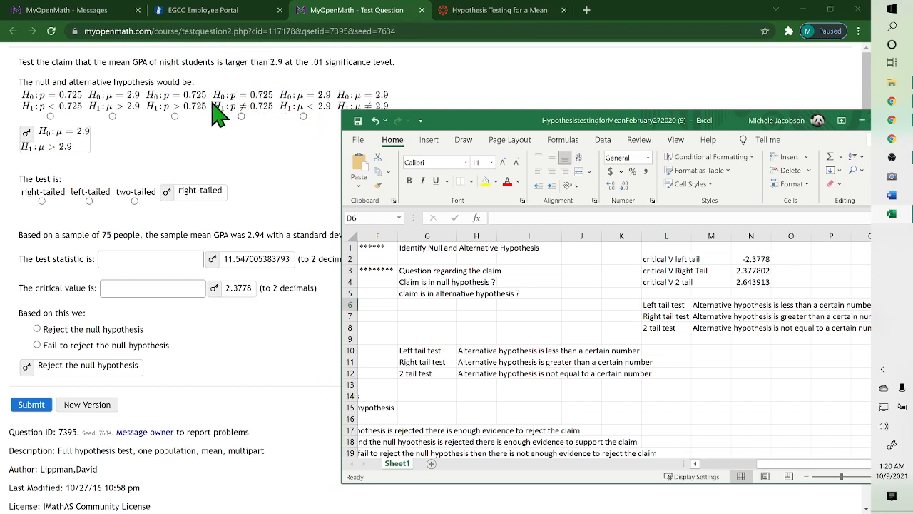
{"action": "mouse_move", "coordinate": [50, 184]}
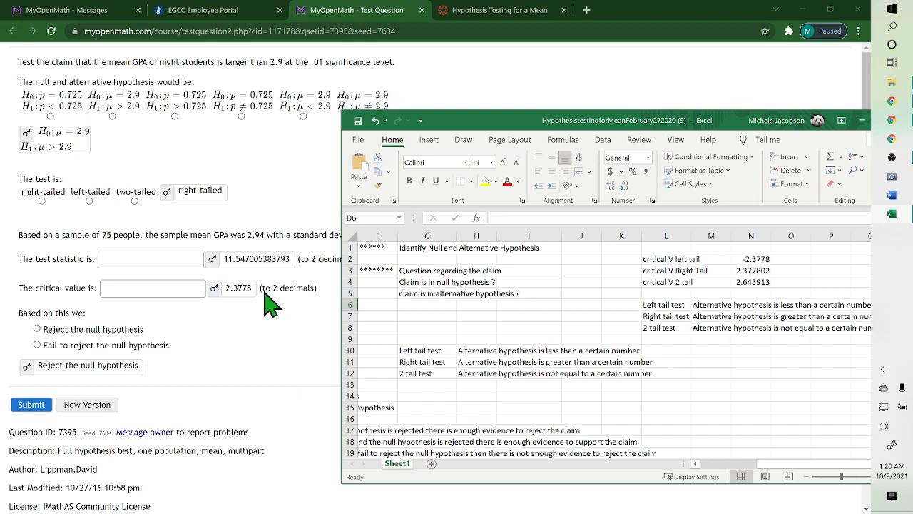
{"action": "mouse_move", "coordinate": [110, 363]}
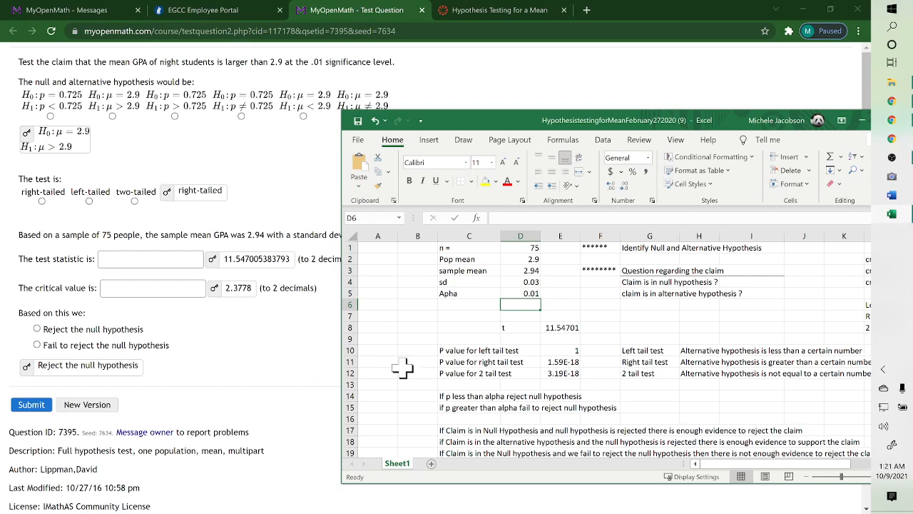
{"action": "mouse_move", "coordinate": [150, 389]}
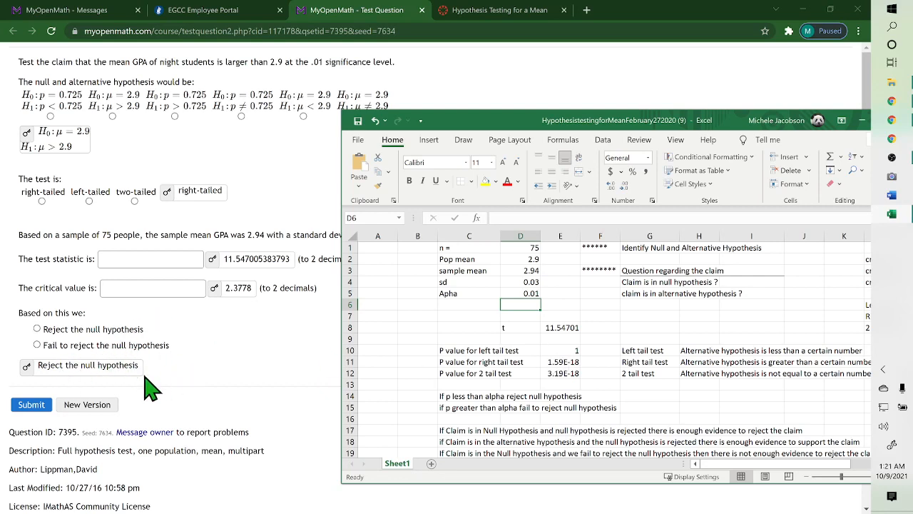